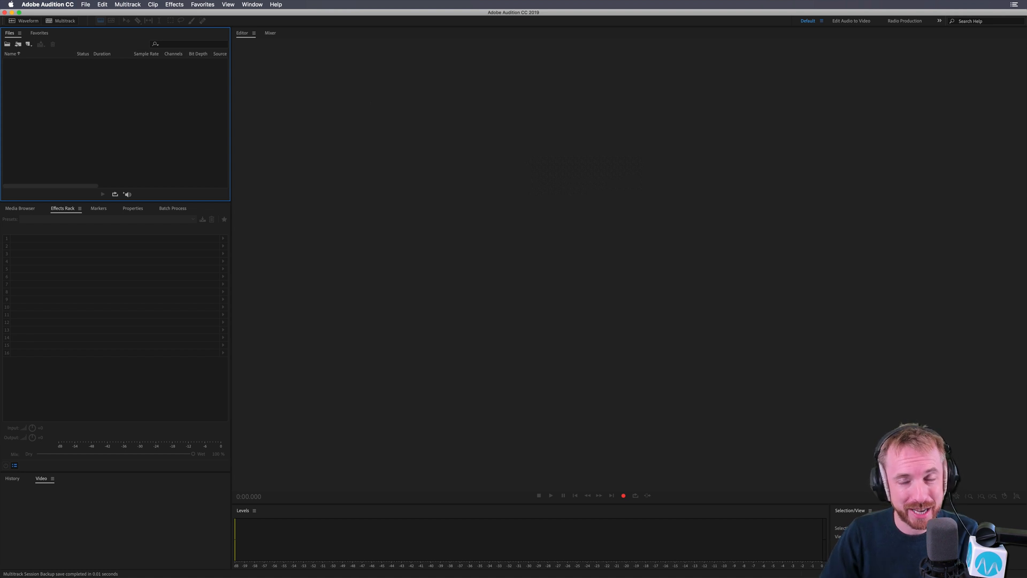
mouse_move(950, 181)
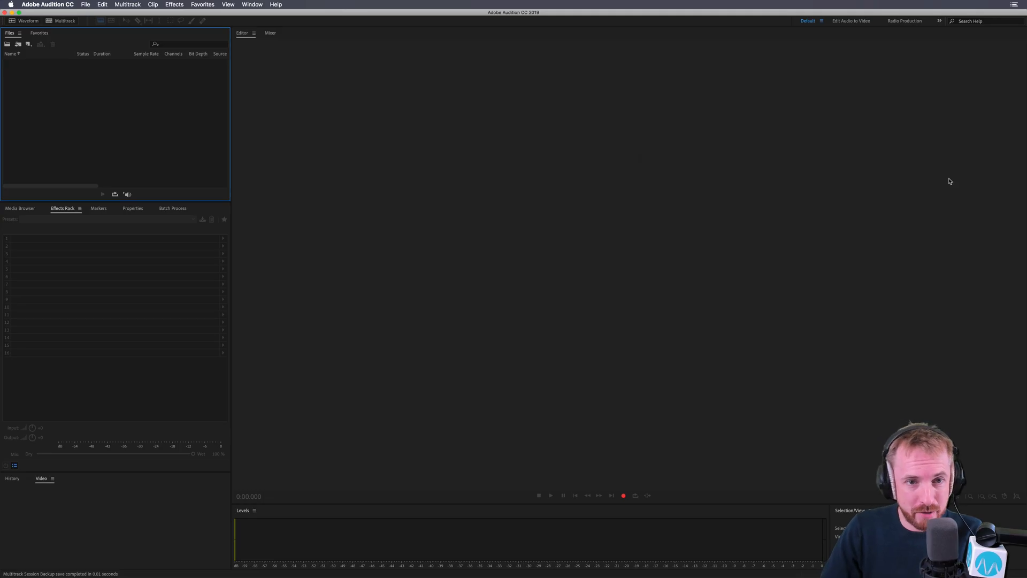
Step: Open the Metadata panel from the Window menu to show the empty ID3 fields
click(252, 5)
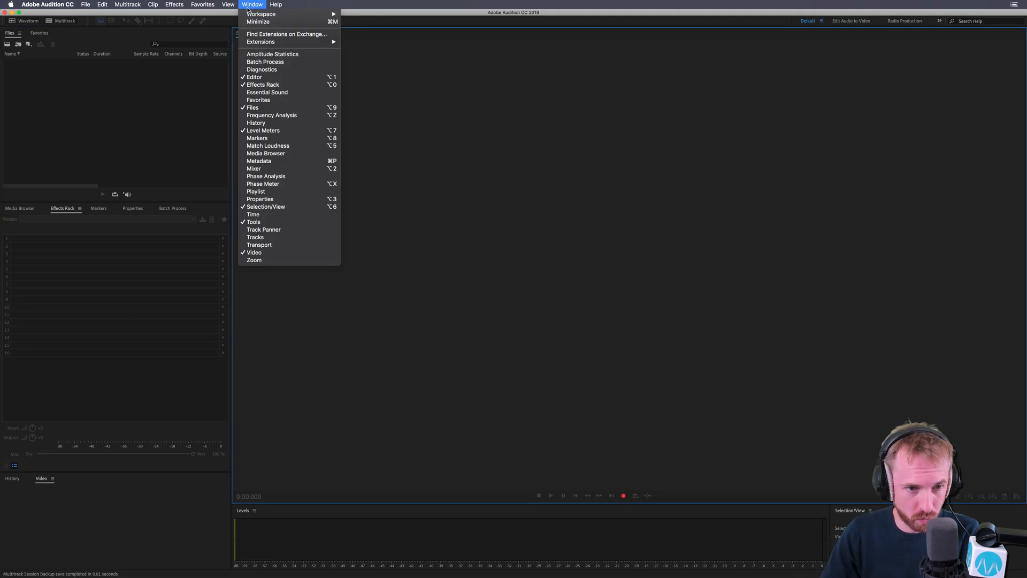
mouse_move(259, 161)
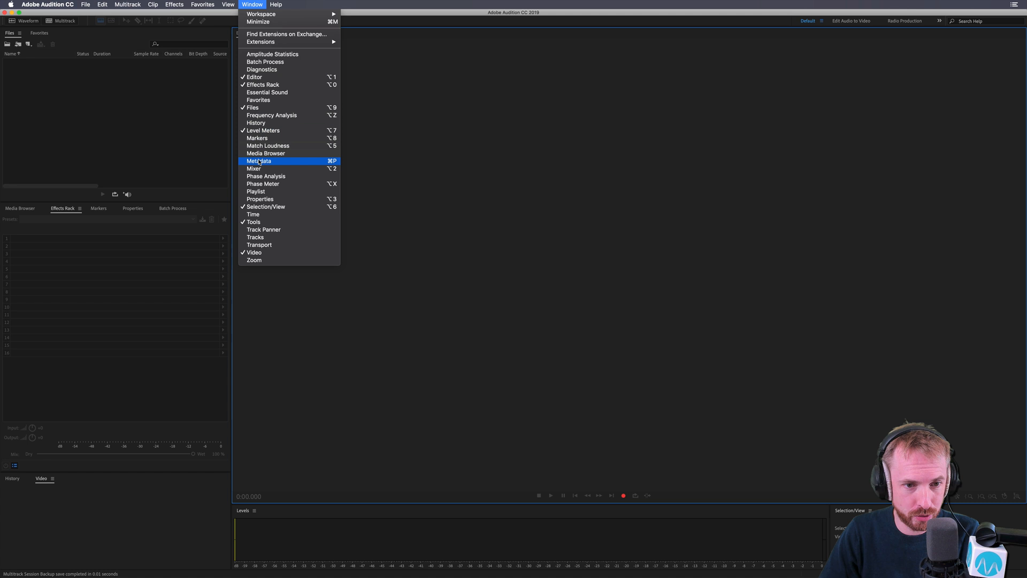
click(259, 161)
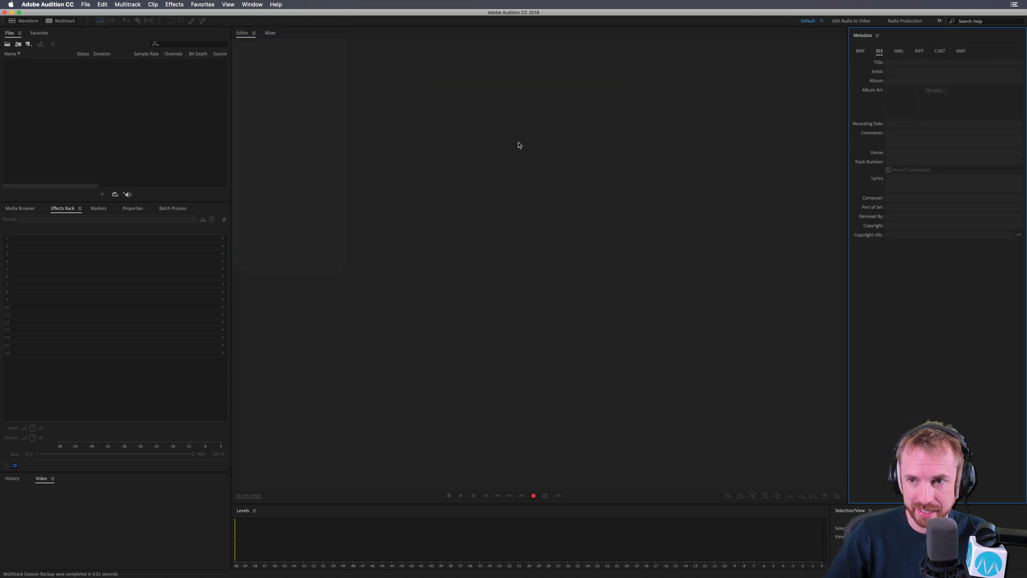
mouse_move(916, 154)
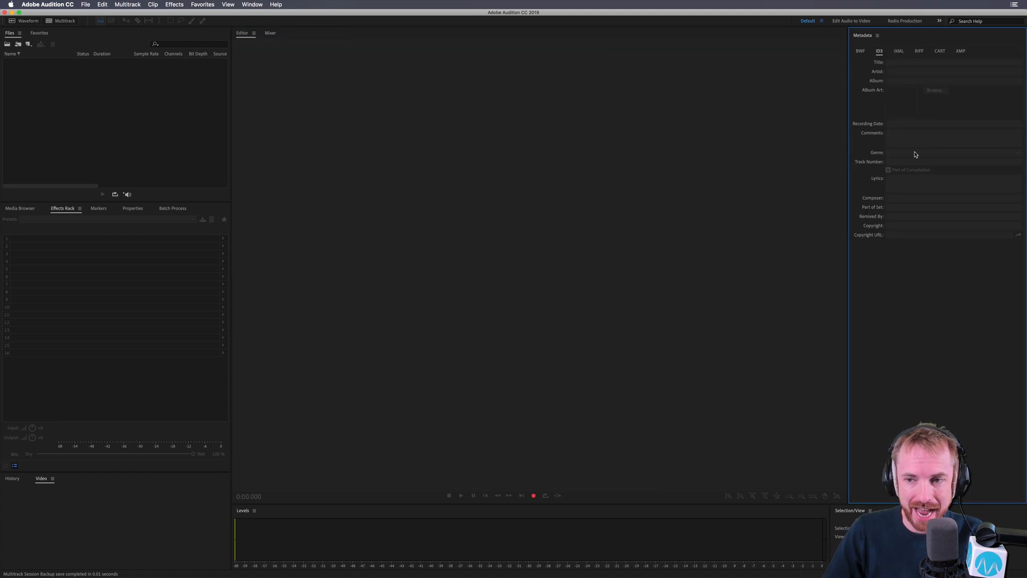
mouse_move(902, 204)
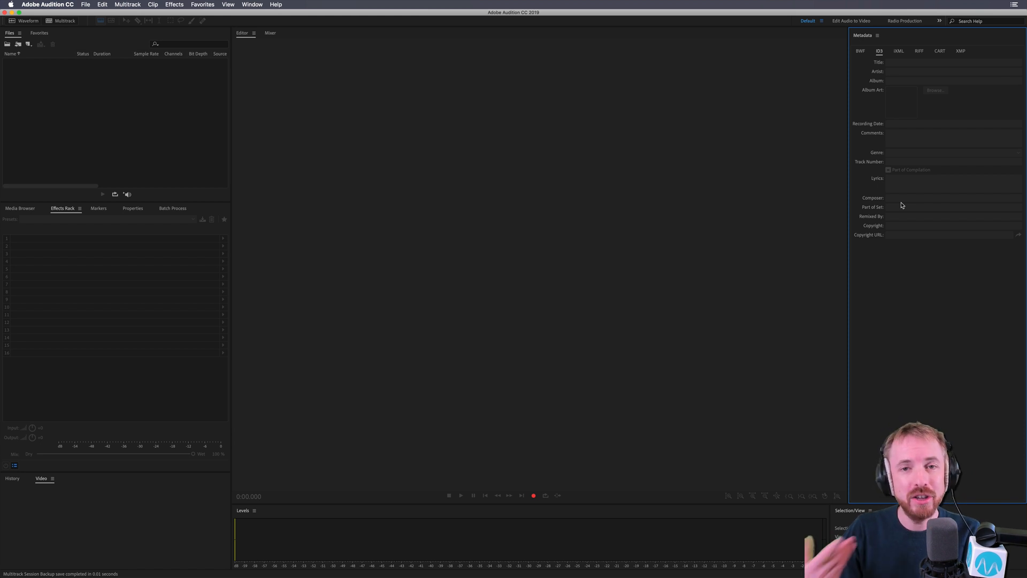
mouse_move(928, 230)
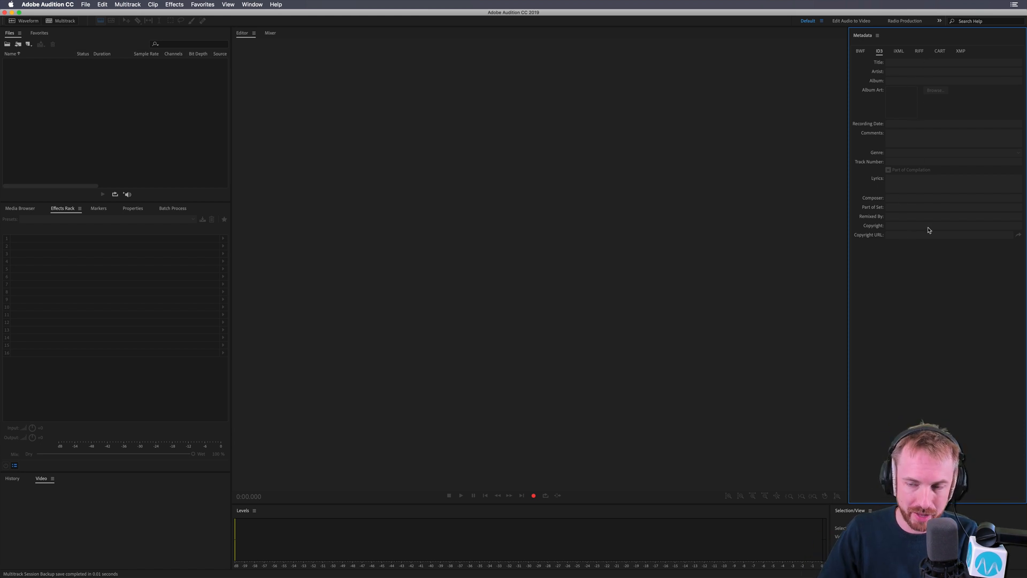
mouse_move(929, 216)
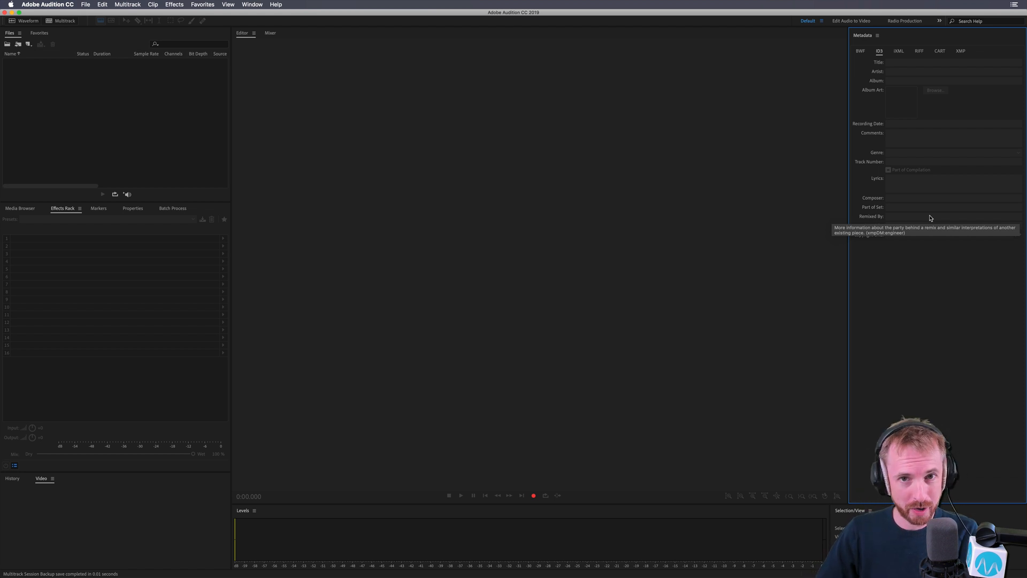
mouse_move(875, 41)
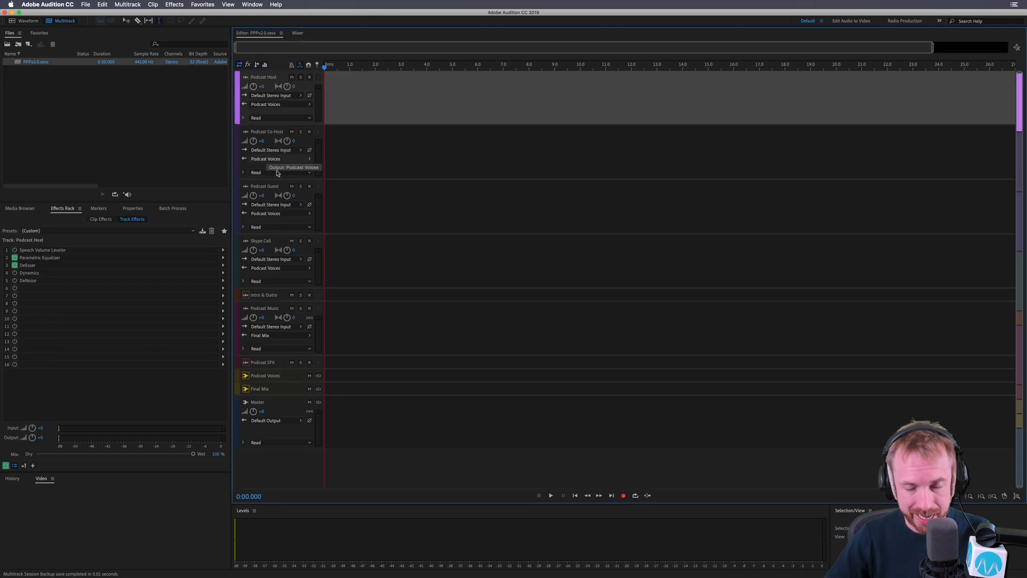
mouse_move(351, 160)
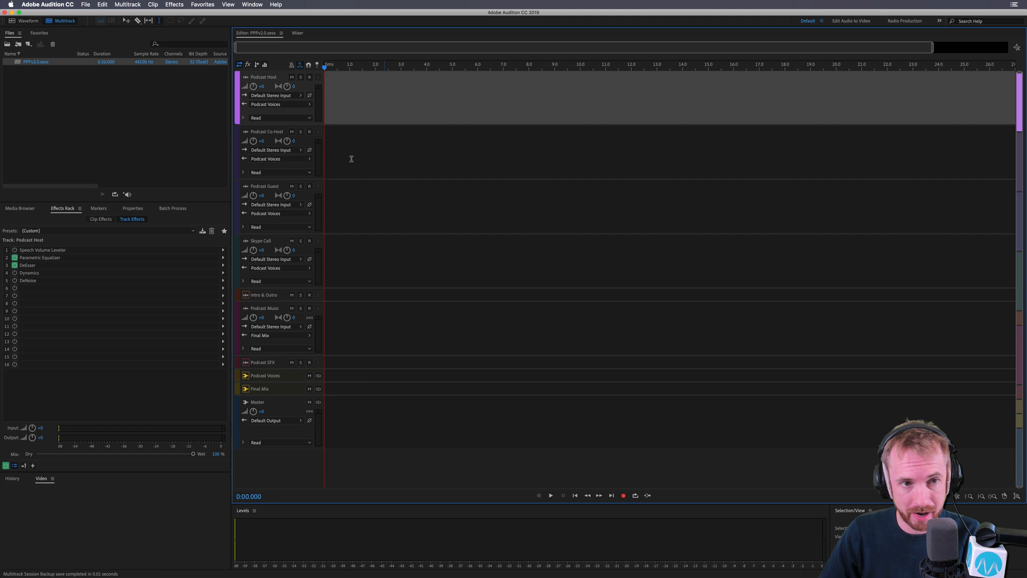
Step: Open the Window menu to bring up the podcast session's metadata fields
click(252, 5)
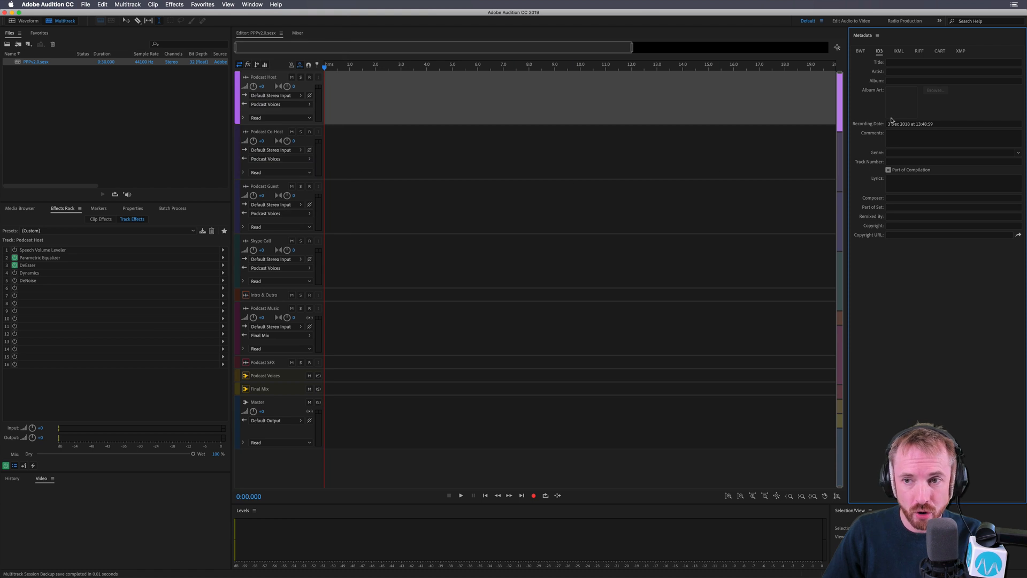
click(951, 62)
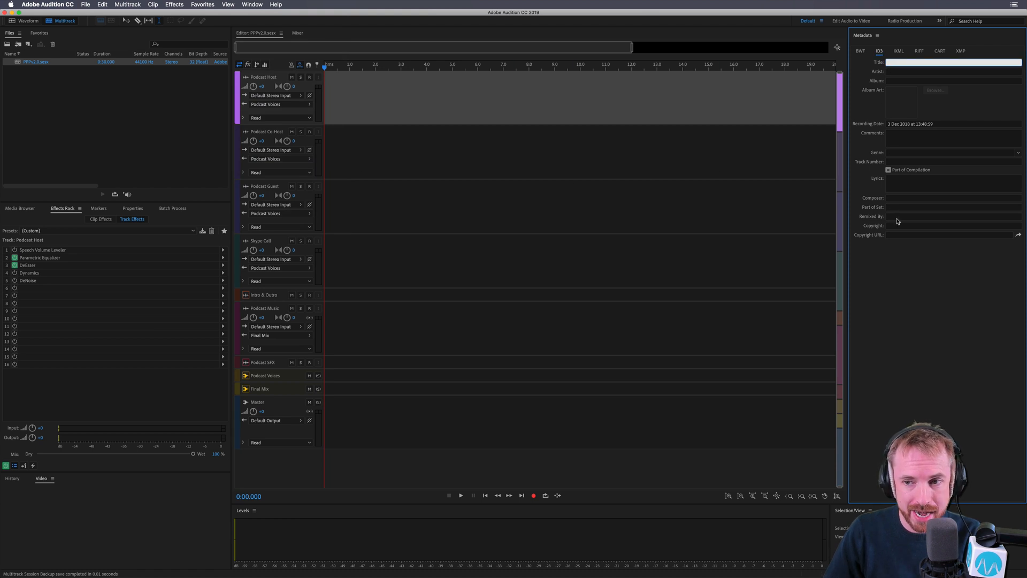
mouse_move(919, 93)
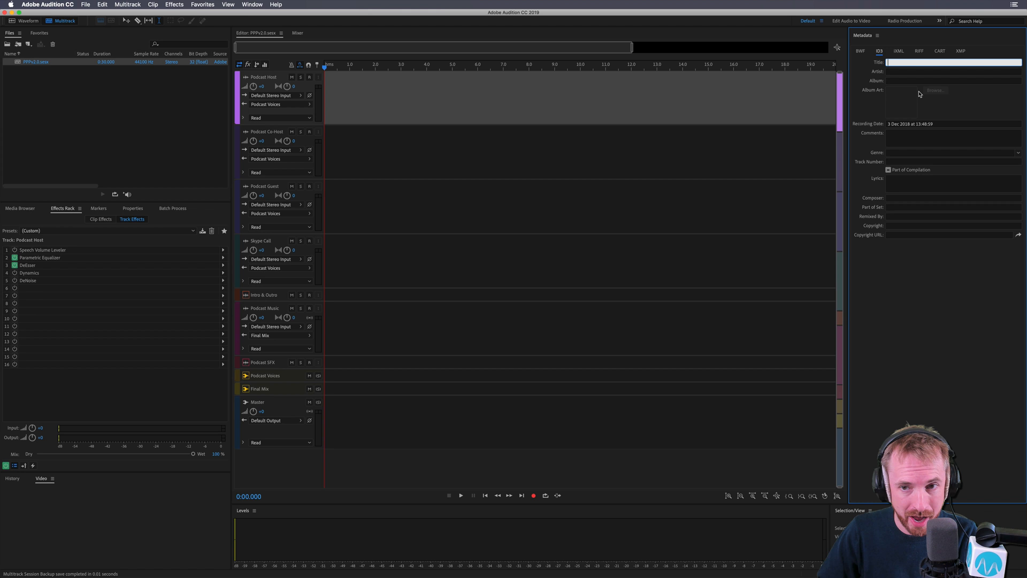
mouse_move(904, 258)
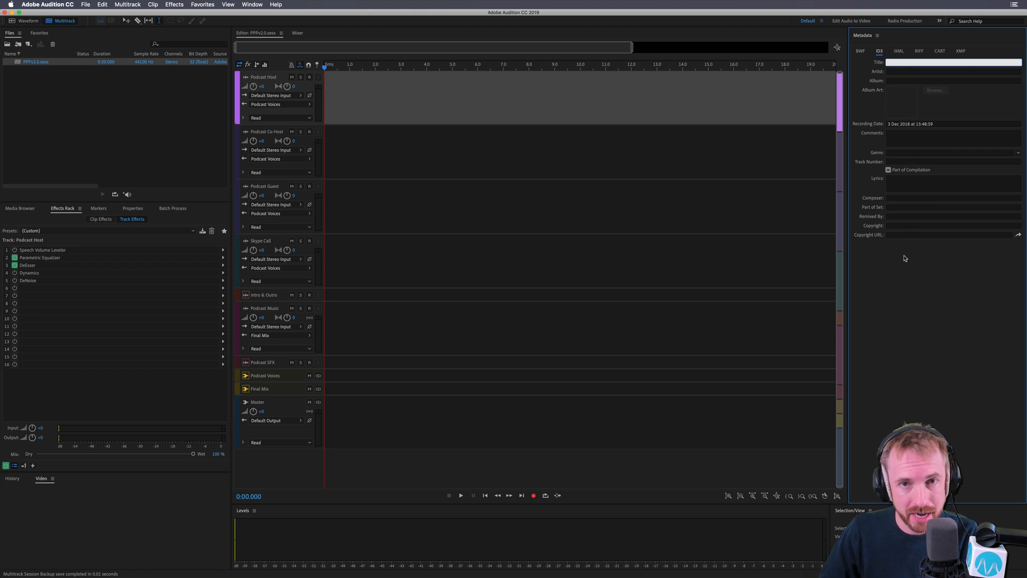
mouse_move(895, 254)
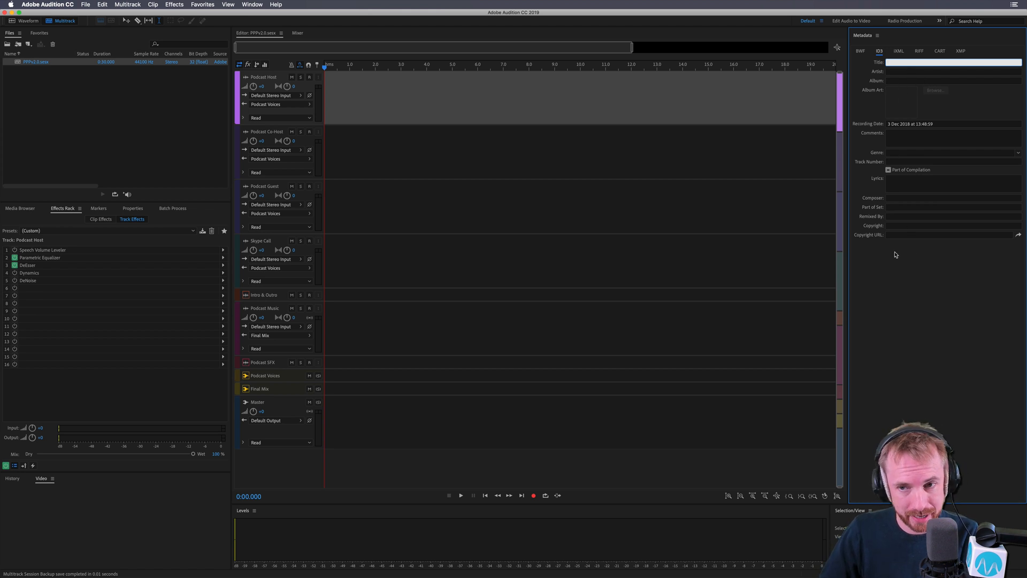
click(950, 61)
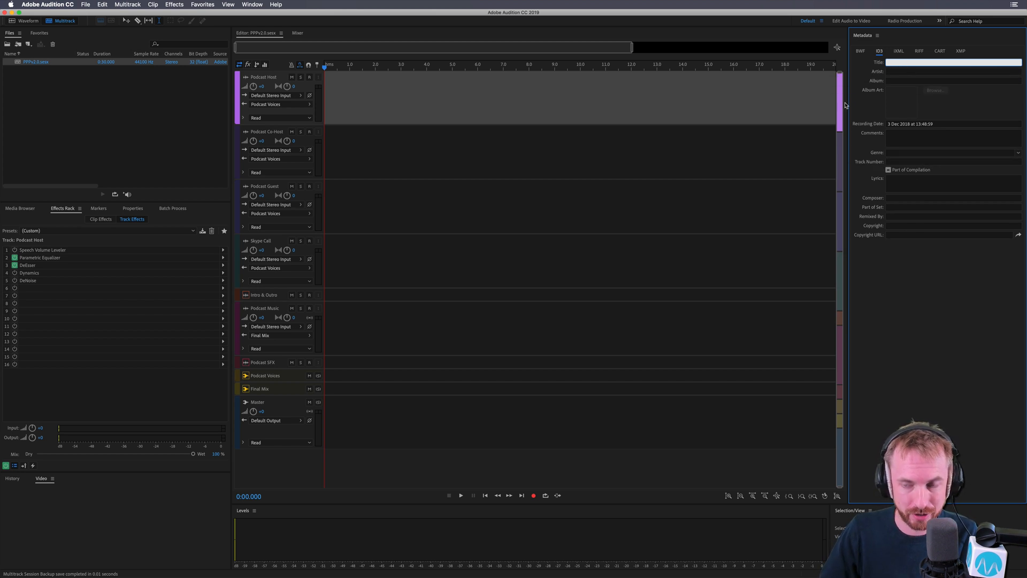
Step: Enter the ID3 title 'Adobe Audition Podcast', then fill the track number, copyright and copyright URL
text(Adobe Audition Podcast)
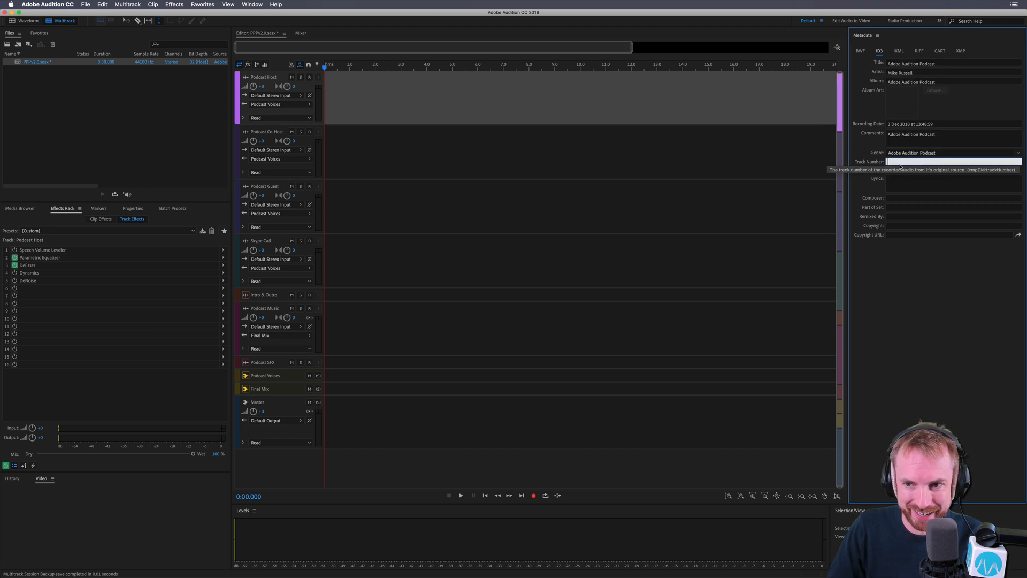
click(950, 161)
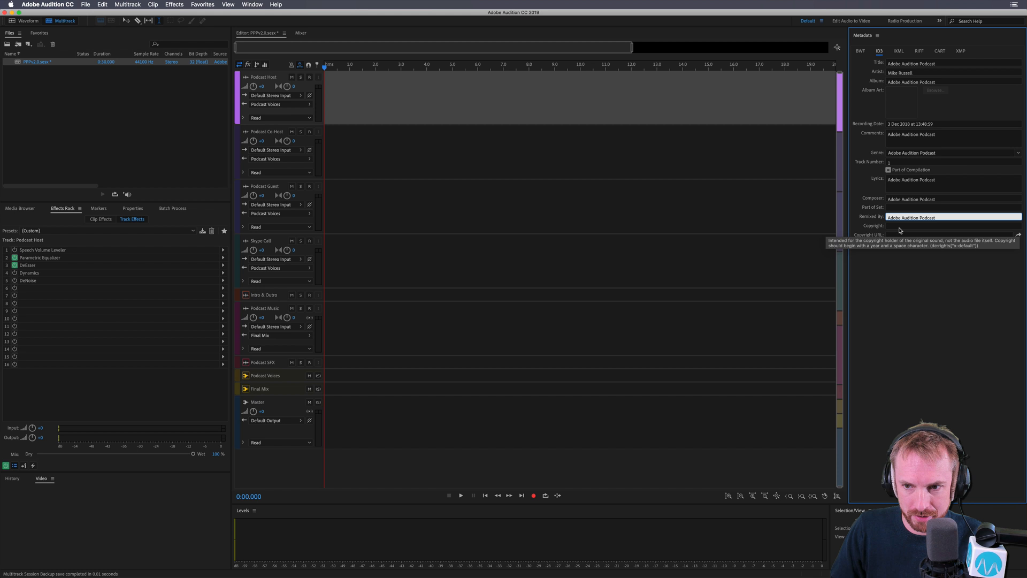
click(950, 234)
text(https://mi)
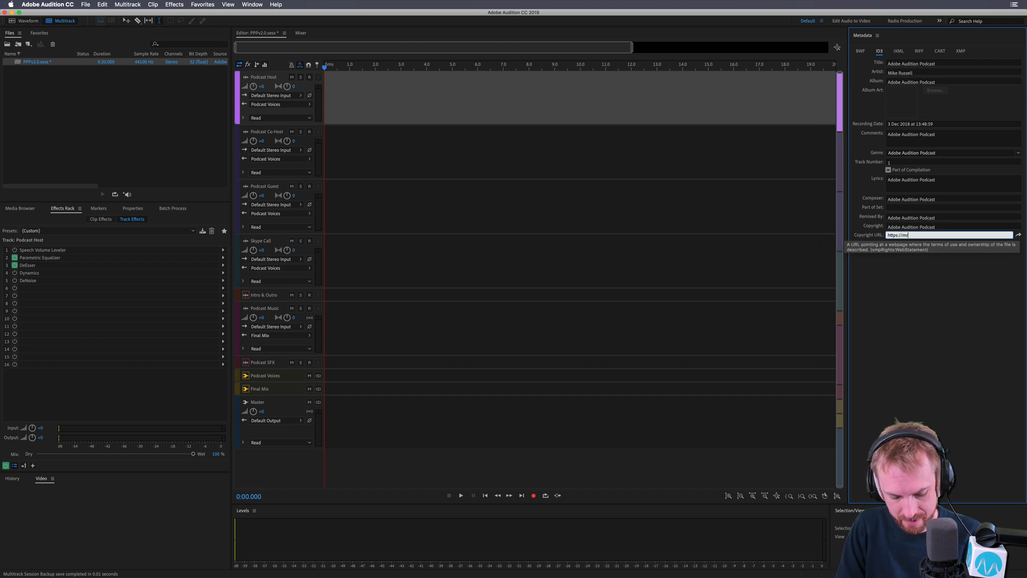
click(953, 135)
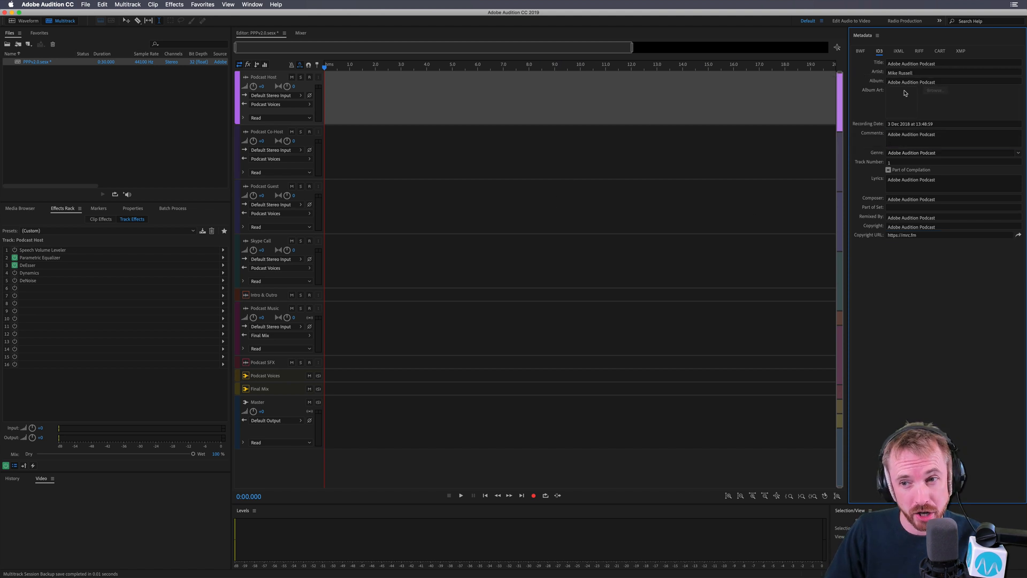
mouse_move(904, 131)
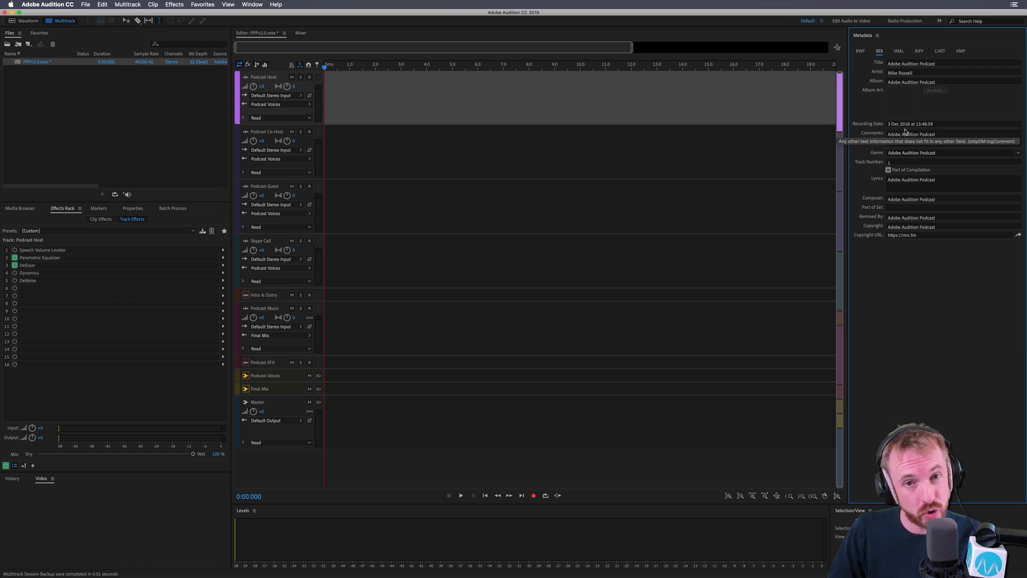
mouse_move(903, 190)
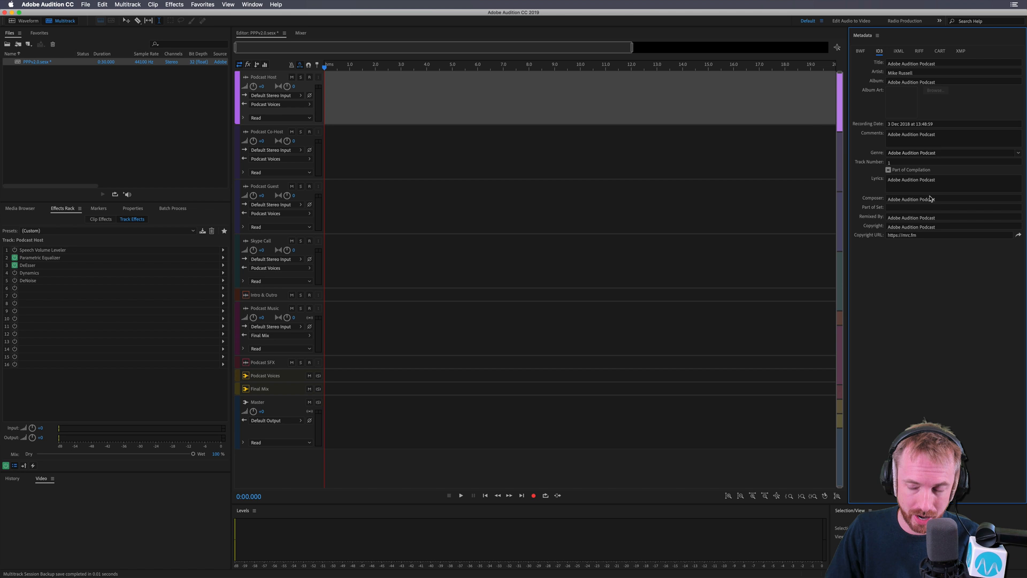
mouse_move(930, 72)
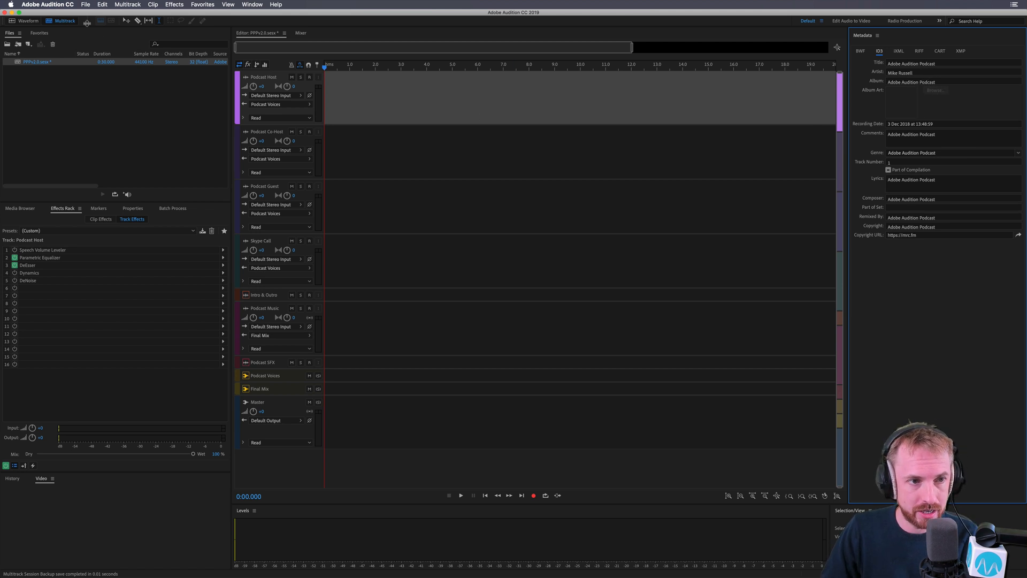
Step: Save the podcast session, then open and cancel a new Multitrack Session dialog
click(85, 5)
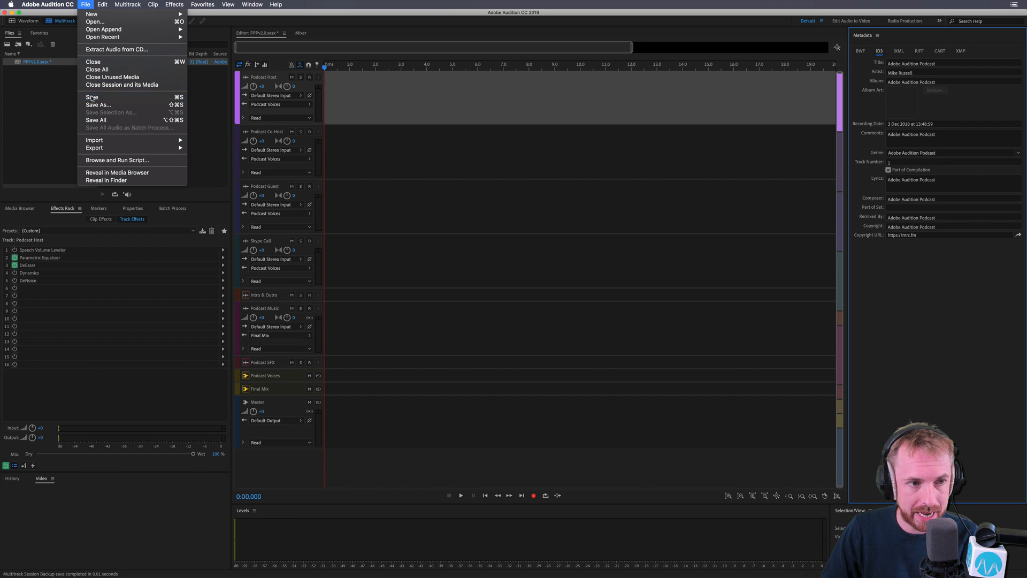
click(92, 97)
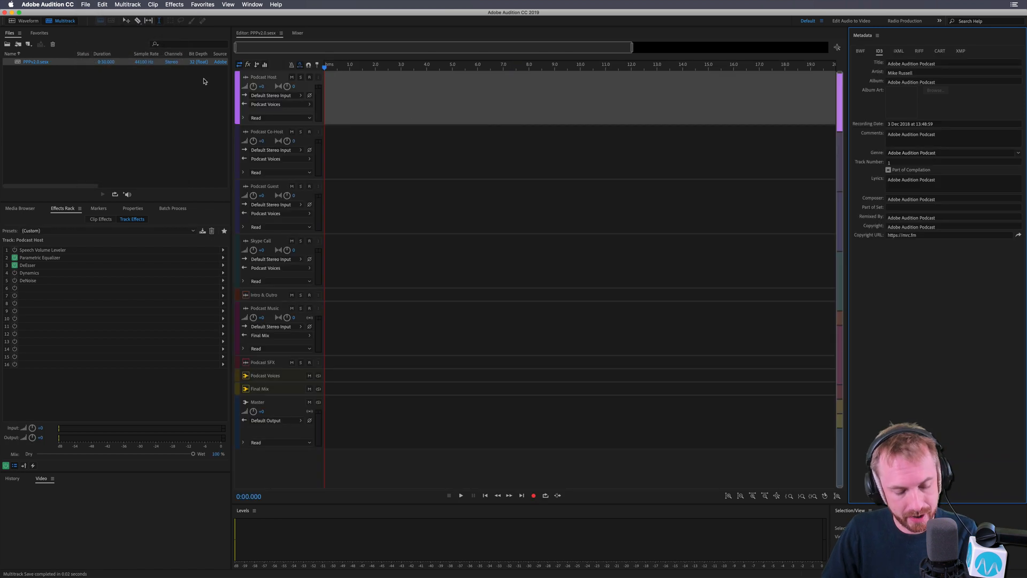
click(85, 5)
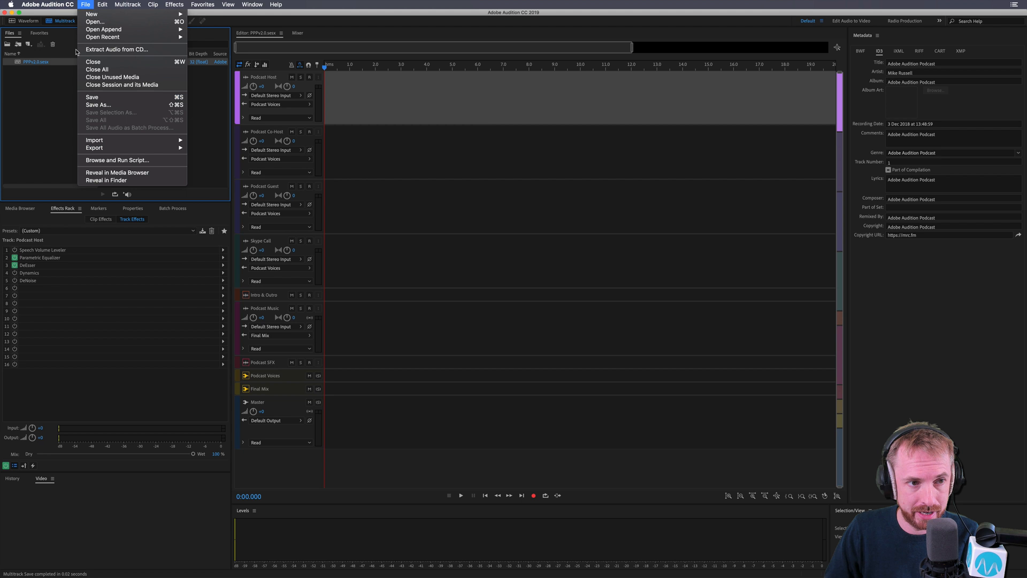
click(90, 14)
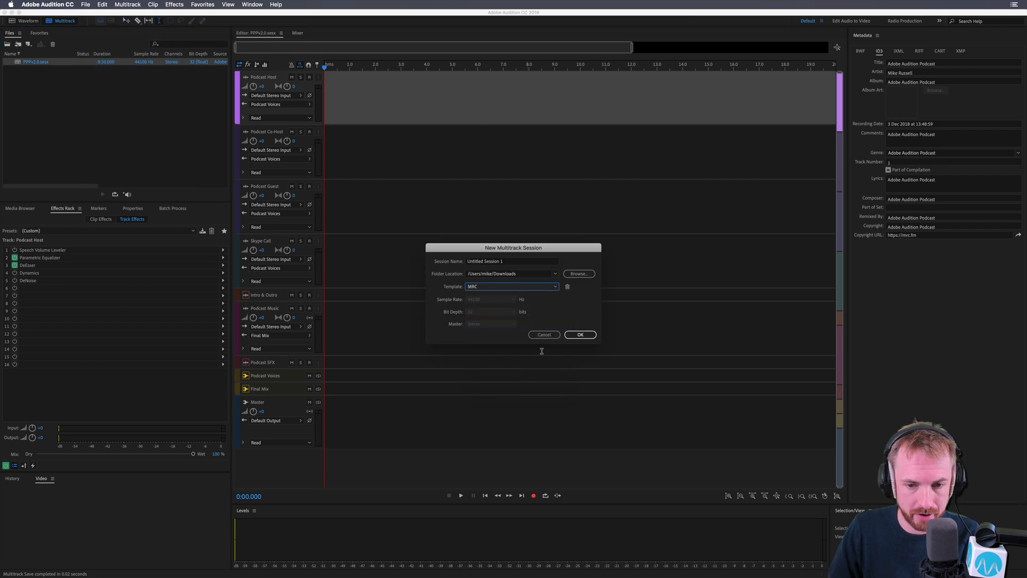
click(544, 333)
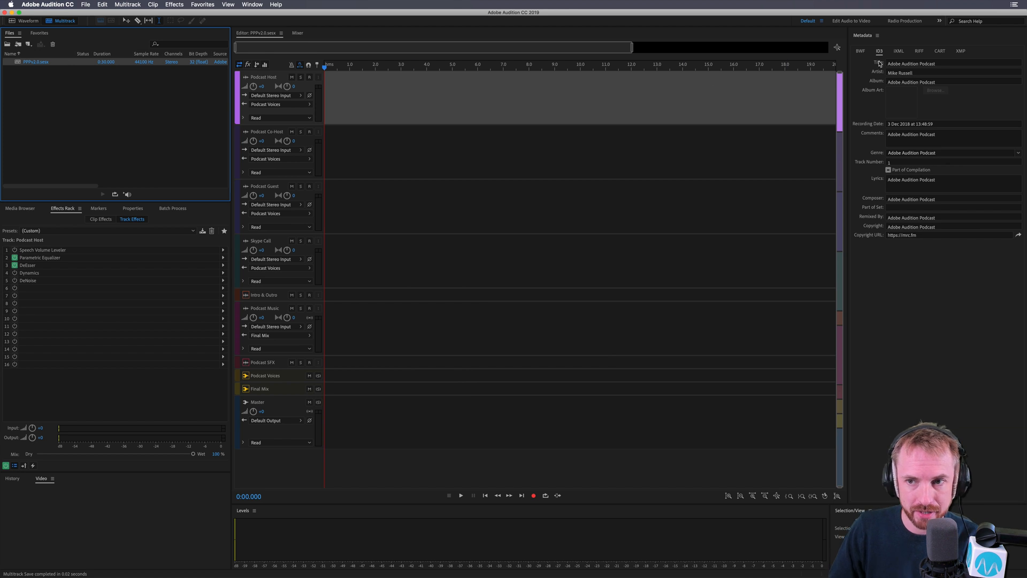
Step: Close the current session and the Metadata panel
click(876, 35)
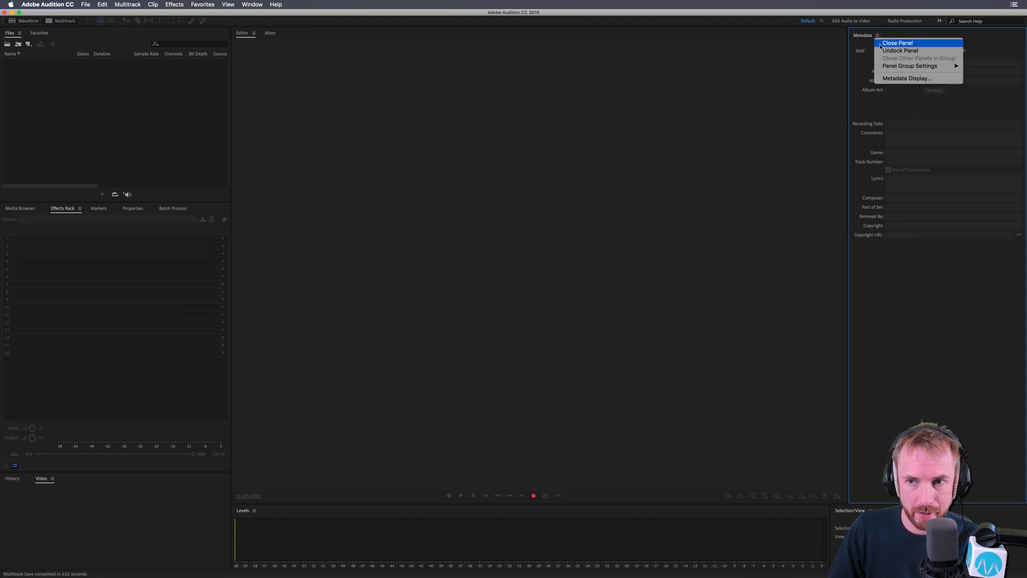
click(897, 43)
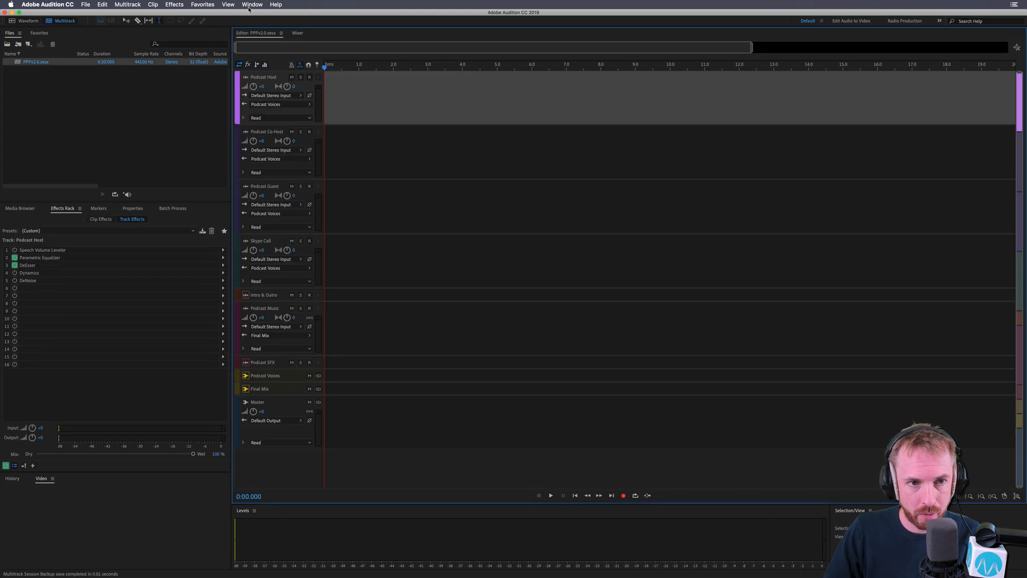
Step: Reopen the Metadata panel from the Window menu to confirm the retained ID3 tags
click(252, 5)
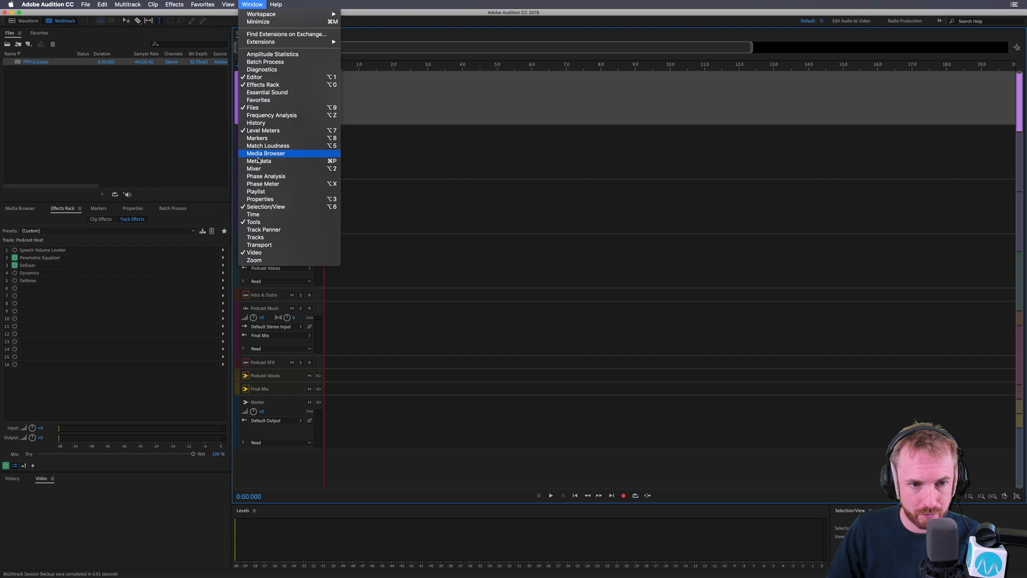
click(259, 161)
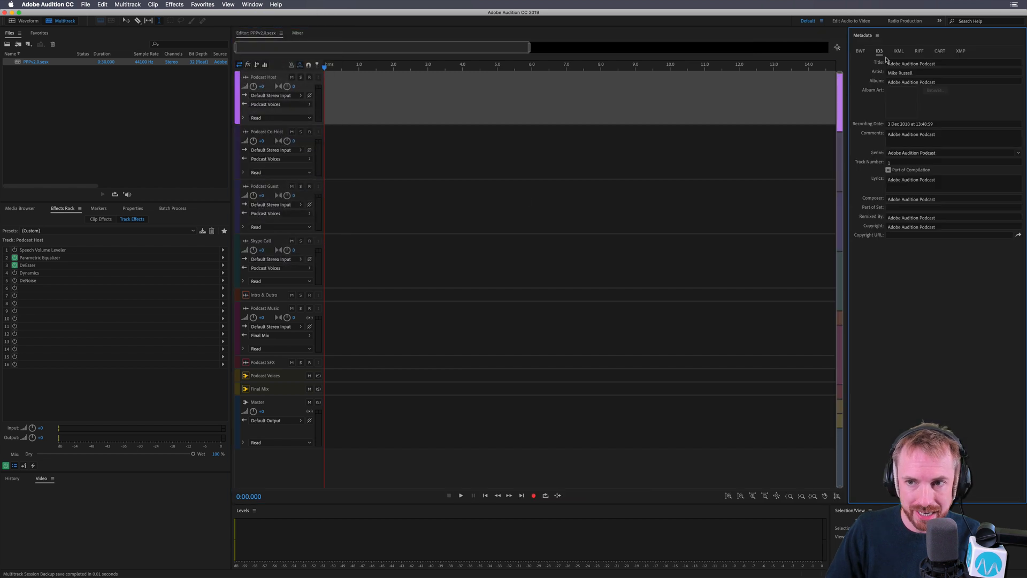
mouse_move(924, 120)
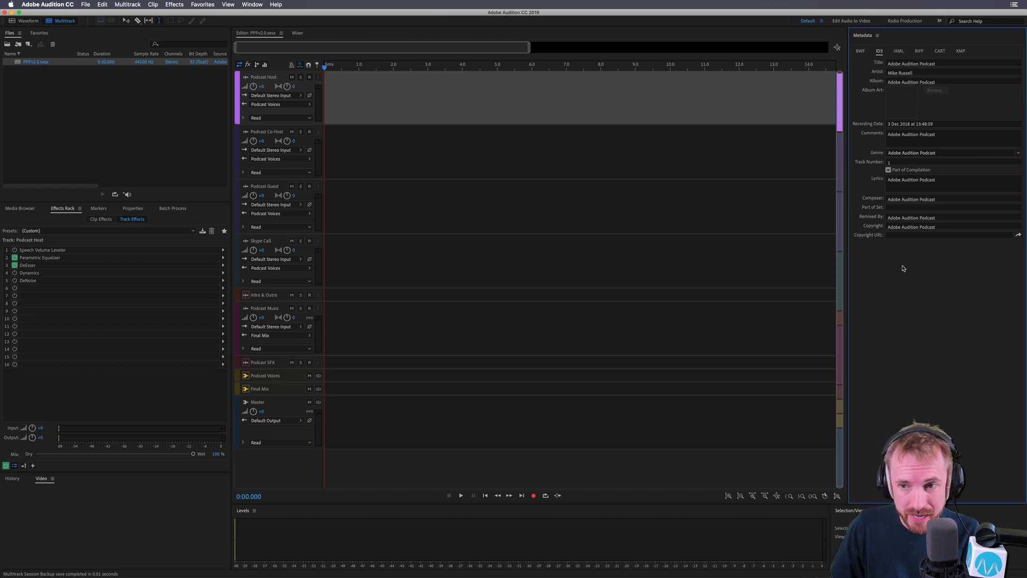
mouse_move(917, 361)
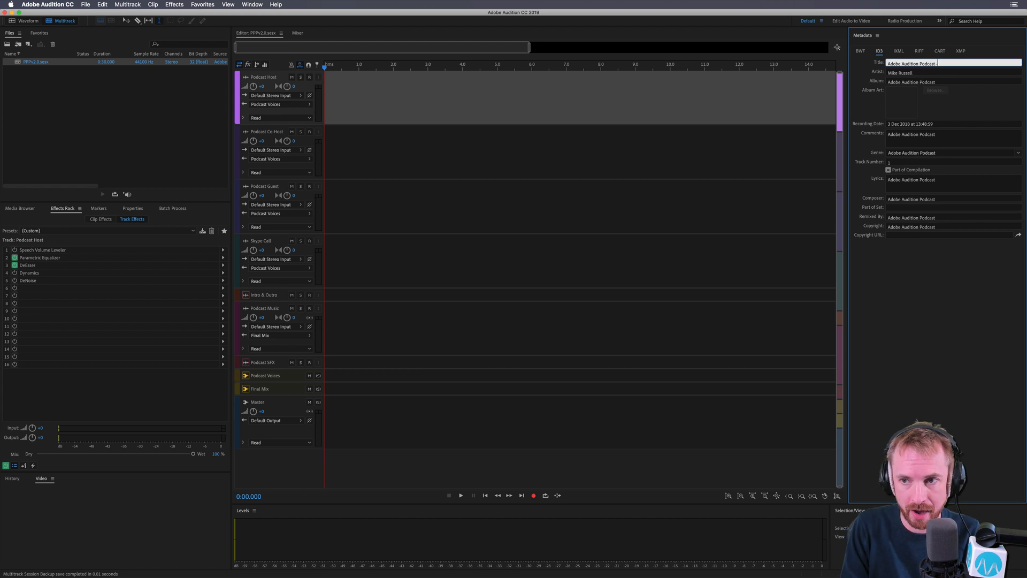
Step: Append '- Durin Gleaves' after 'Adobe Audition Podcast' in the ID3 title
text(- Durin G)
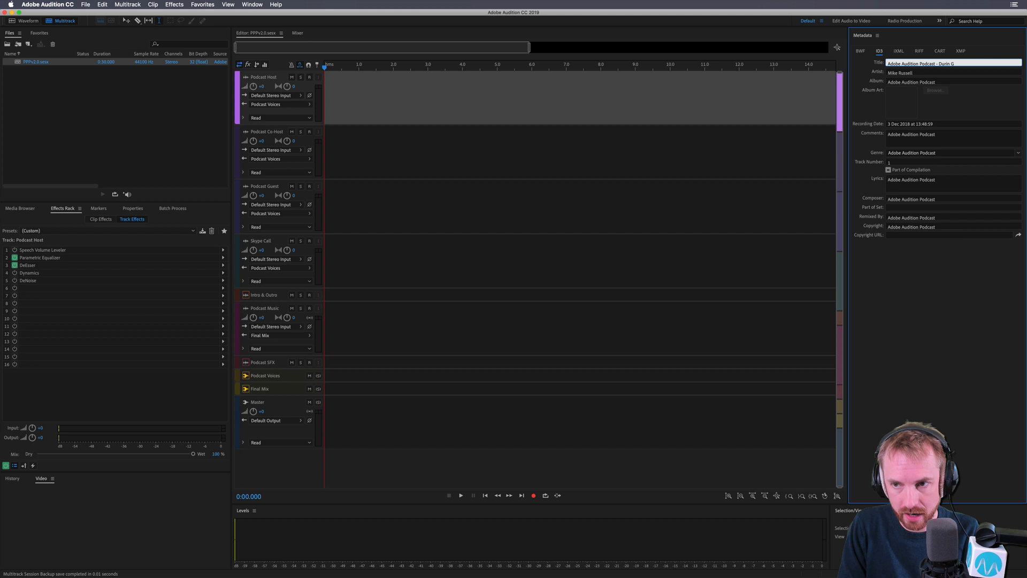
text(leaves)
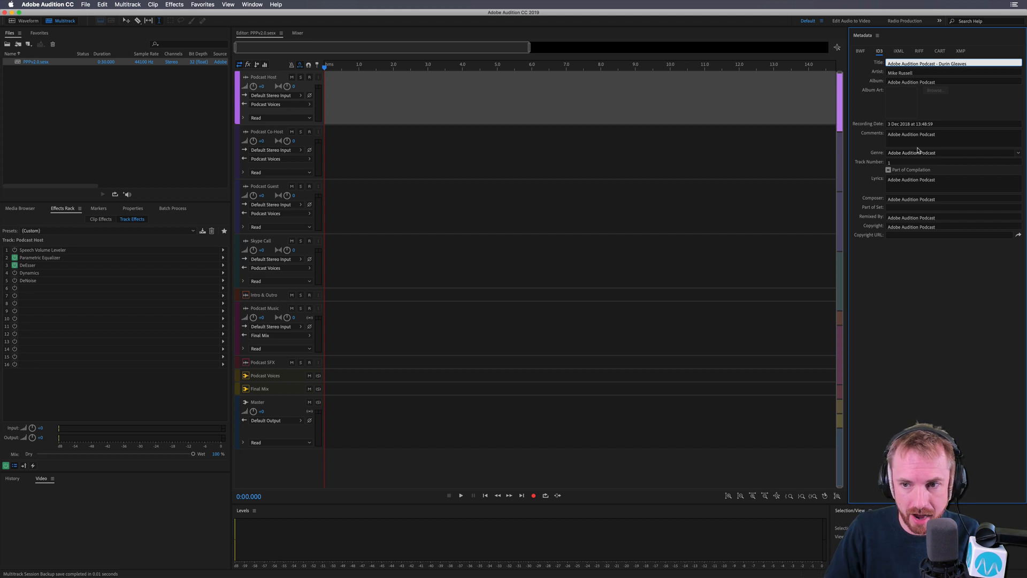